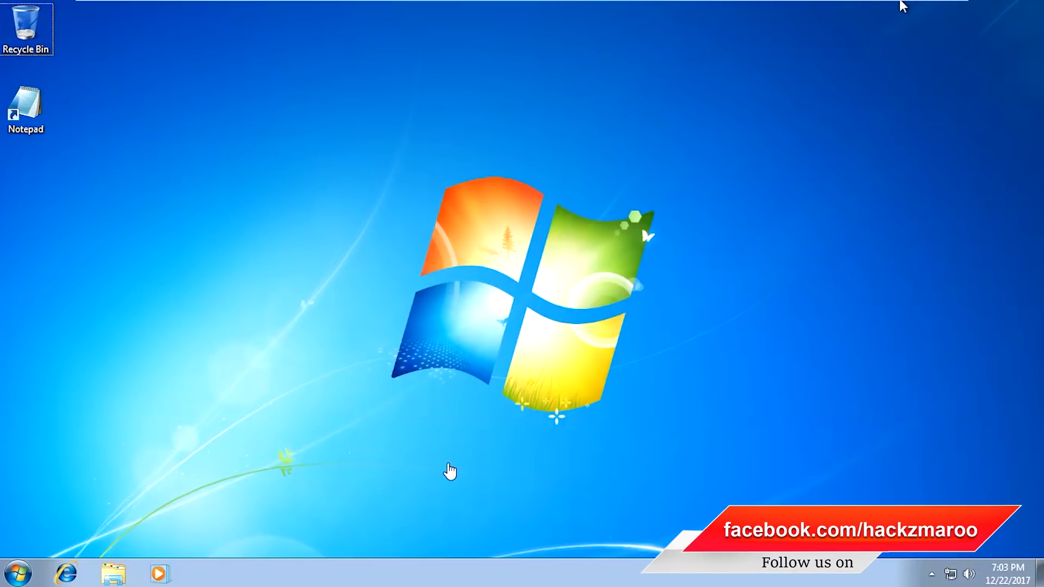
mouse_move(76, 528)
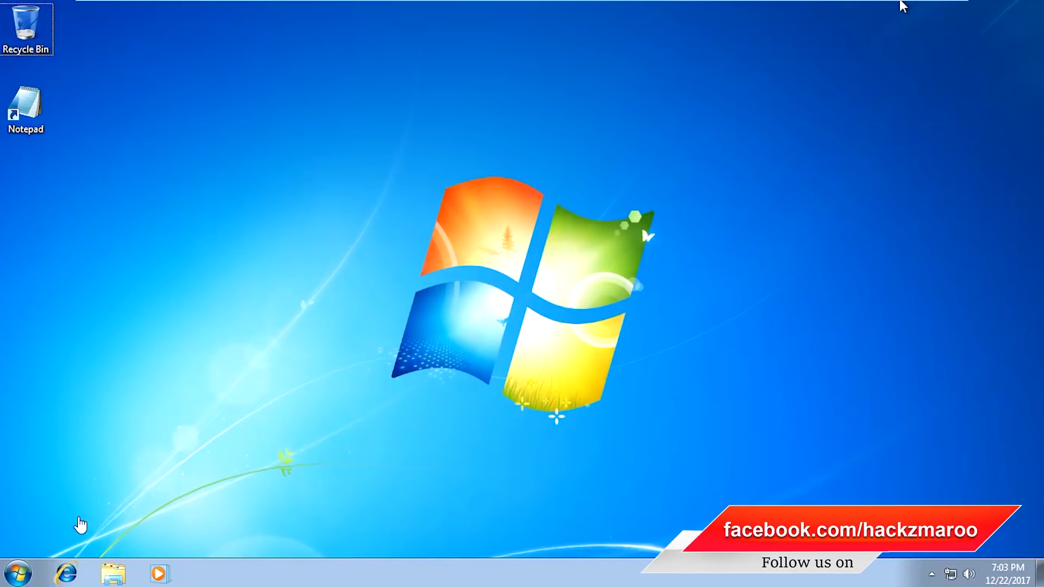
- Launch Notepad and type the line 'start mspaint'
click(21, 564)
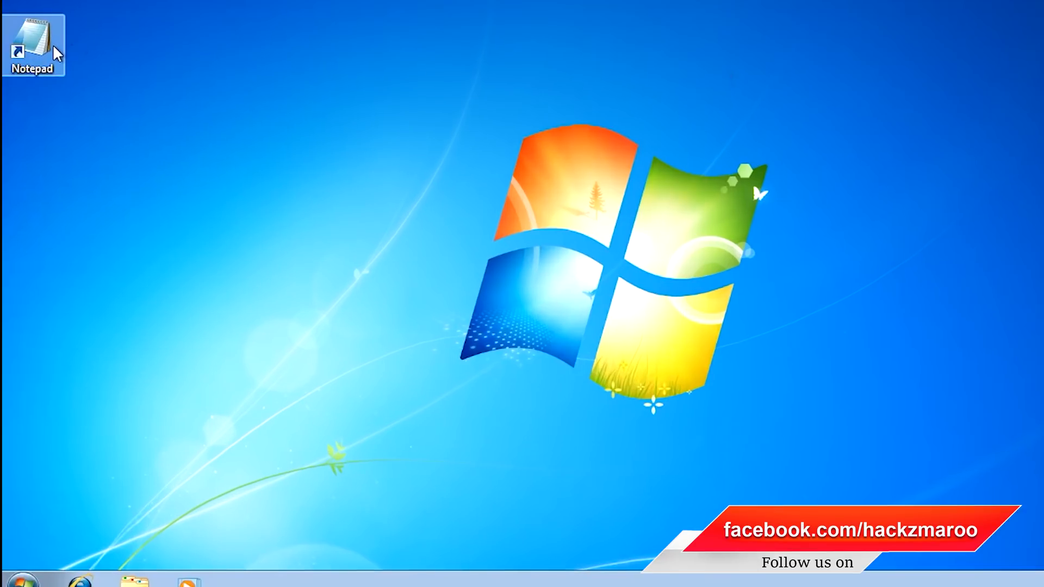
double_click(30, 38)
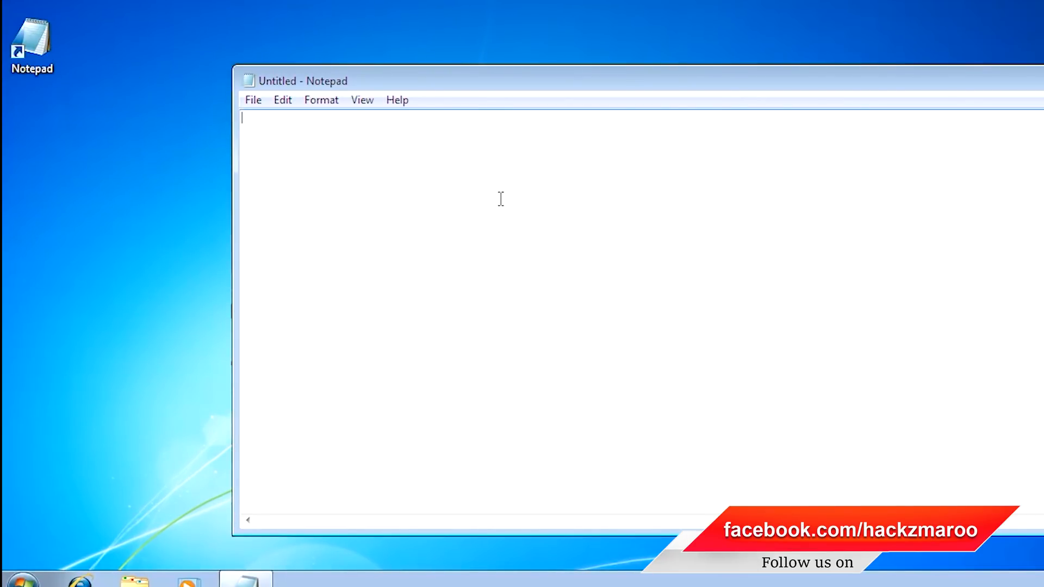
text(start ms)
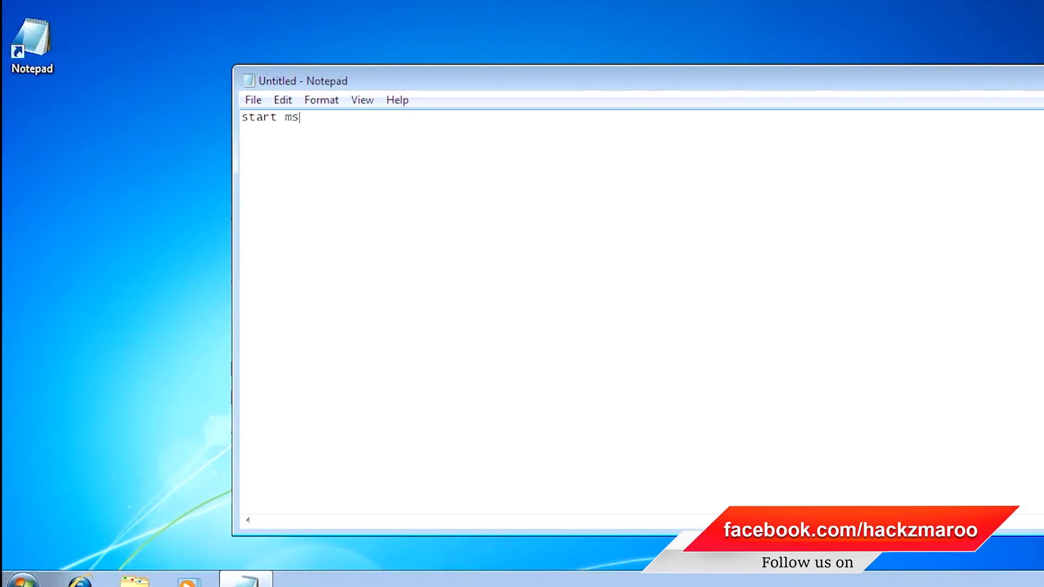
text(paint)
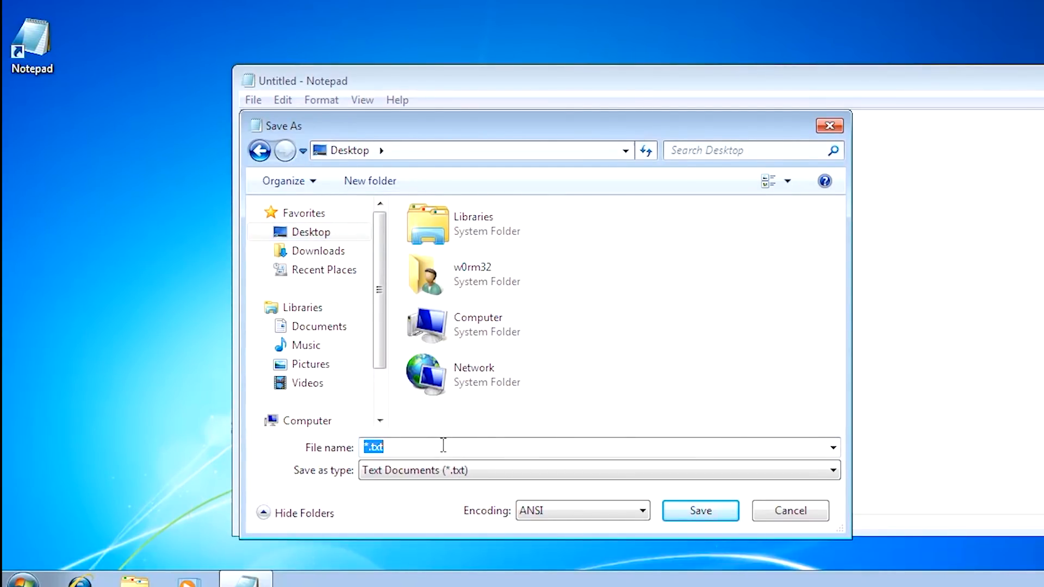
- Save the script to the desktop as paint.bat and close Notepad
text(paint)
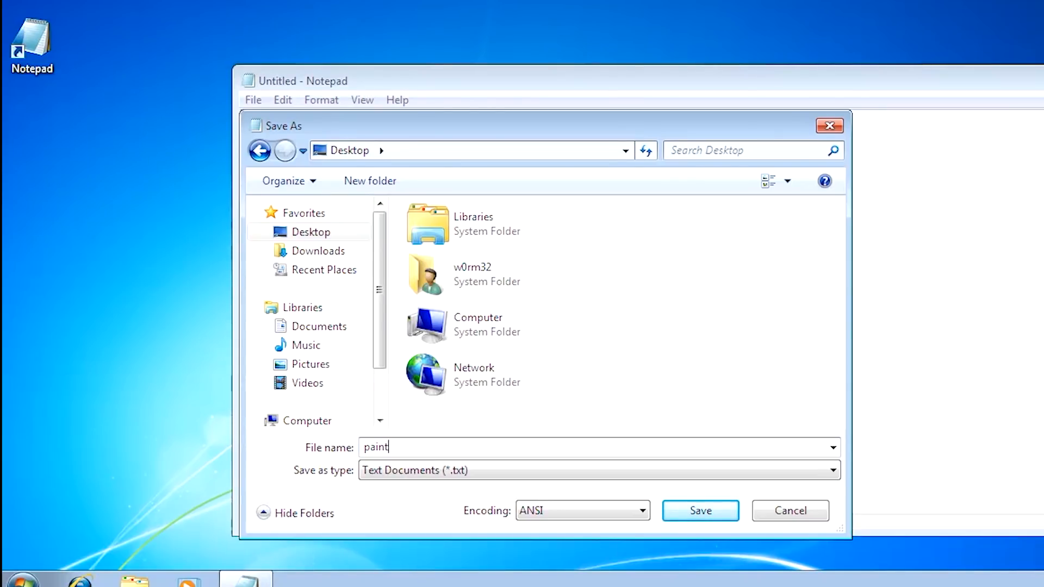
text(.bat)
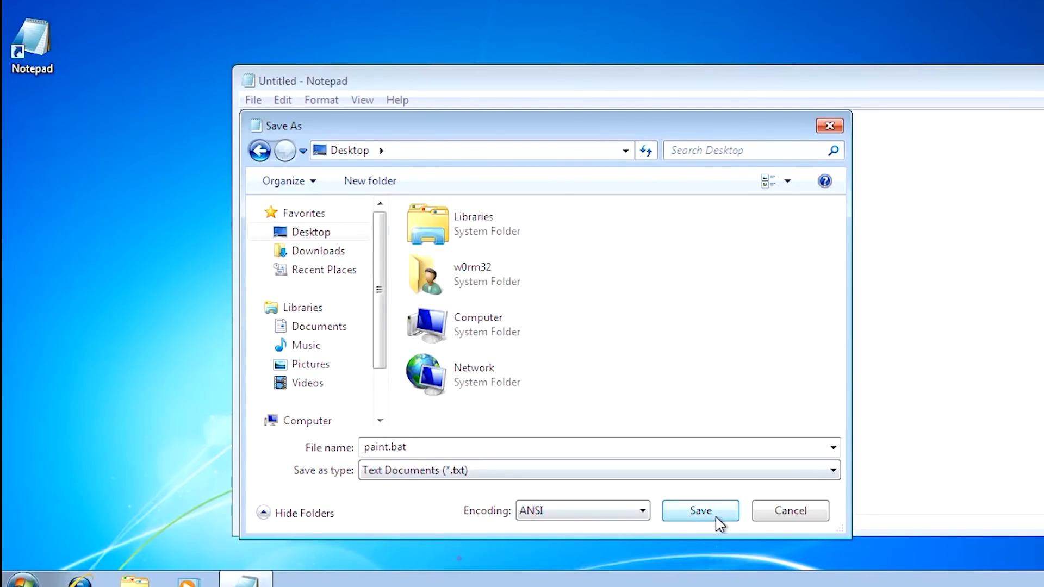
click(701, 510)
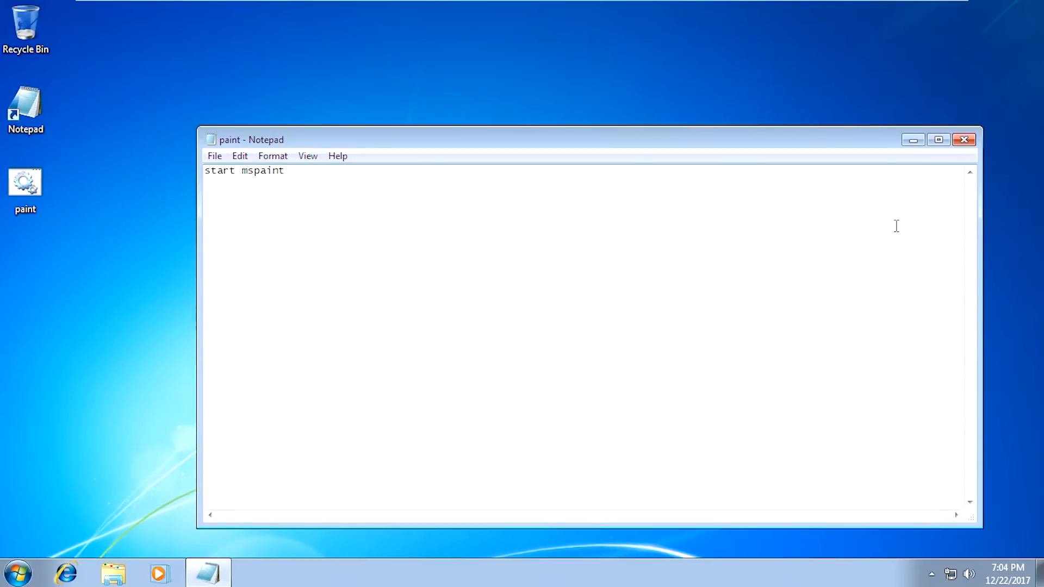
click(967, 139)
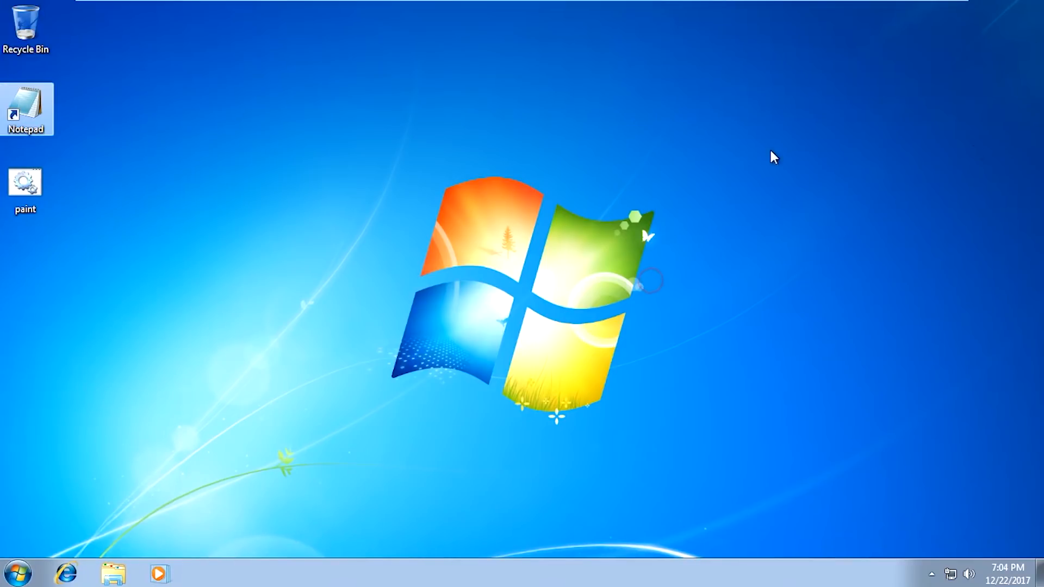
- Run paint.bat from the desktop to launch Paint, then close the Paint window
click(26, 184)
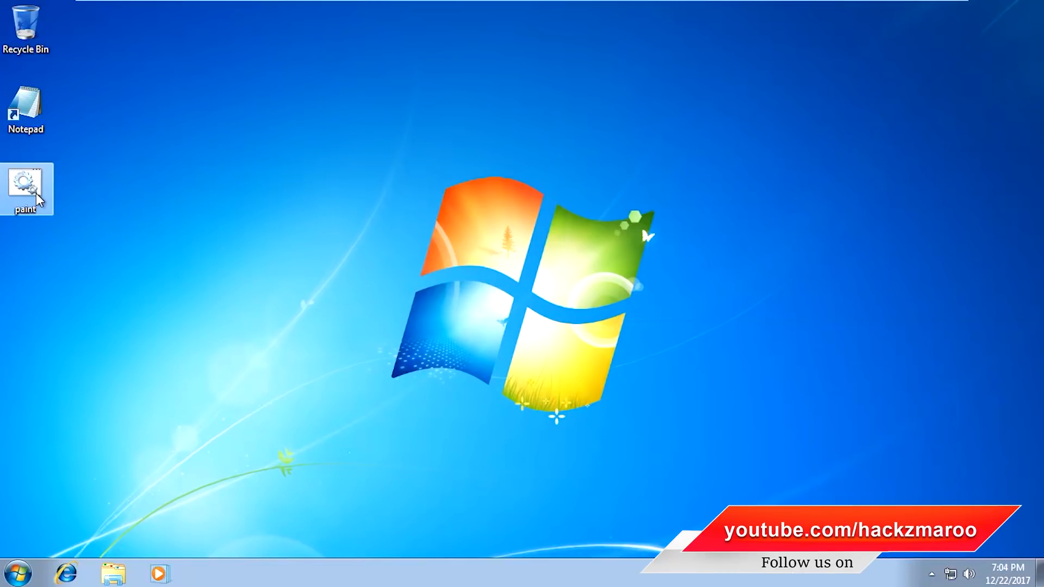
double_click(25, 188)
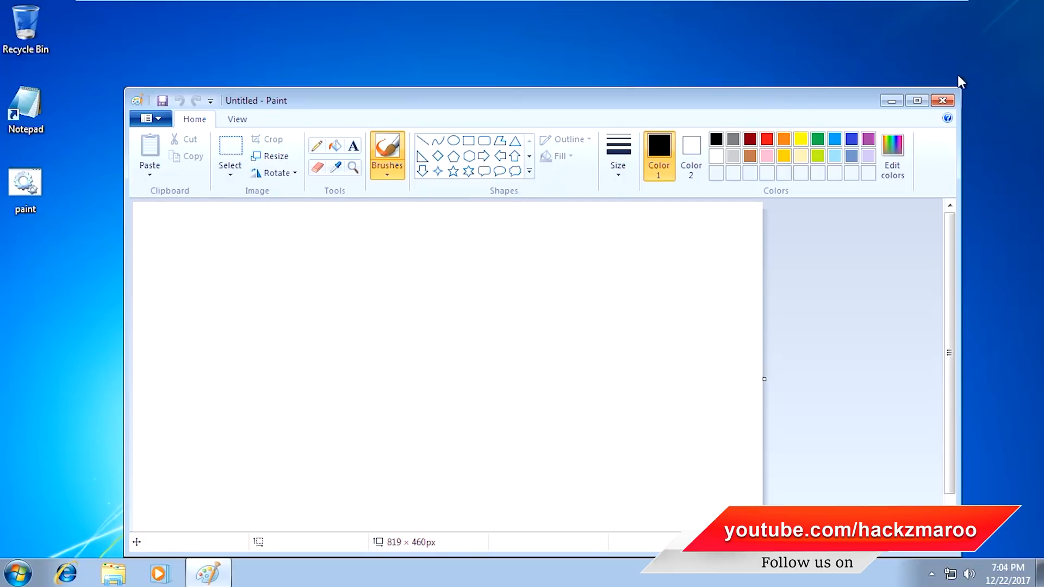
click(943, 99)
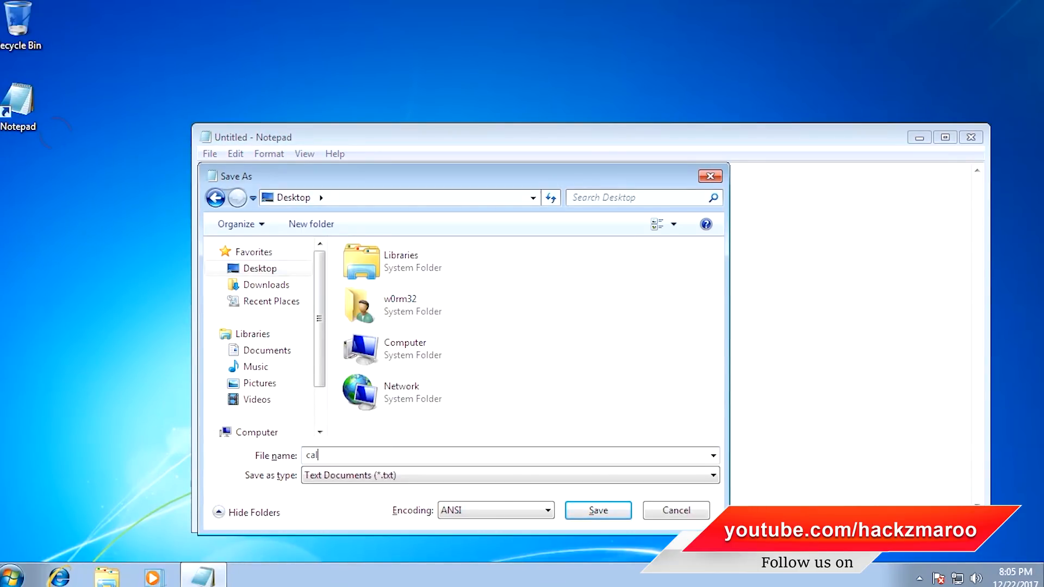
- Save the 'start calc' script as cal and close Notepad
click(598, 510)
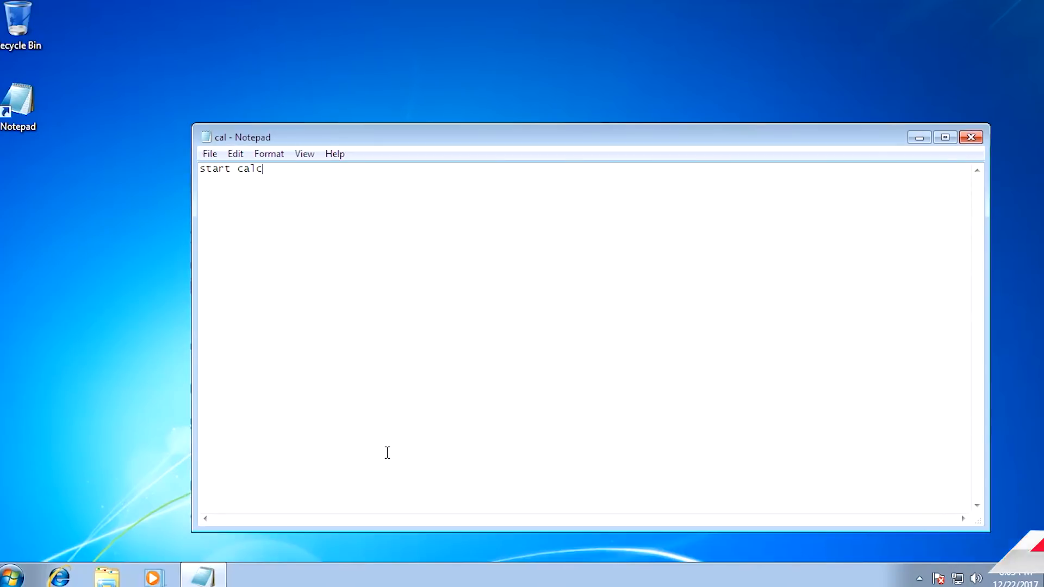
click(971, 139)
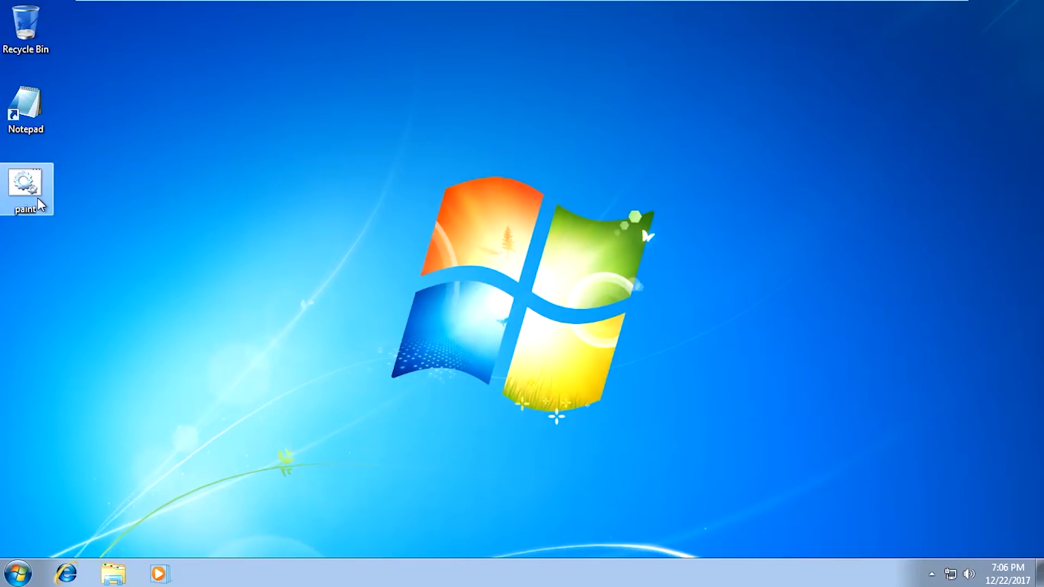
- Reopen paint.bat in Notepad and add a second 'start mspaint' line
double_click(26, 188)
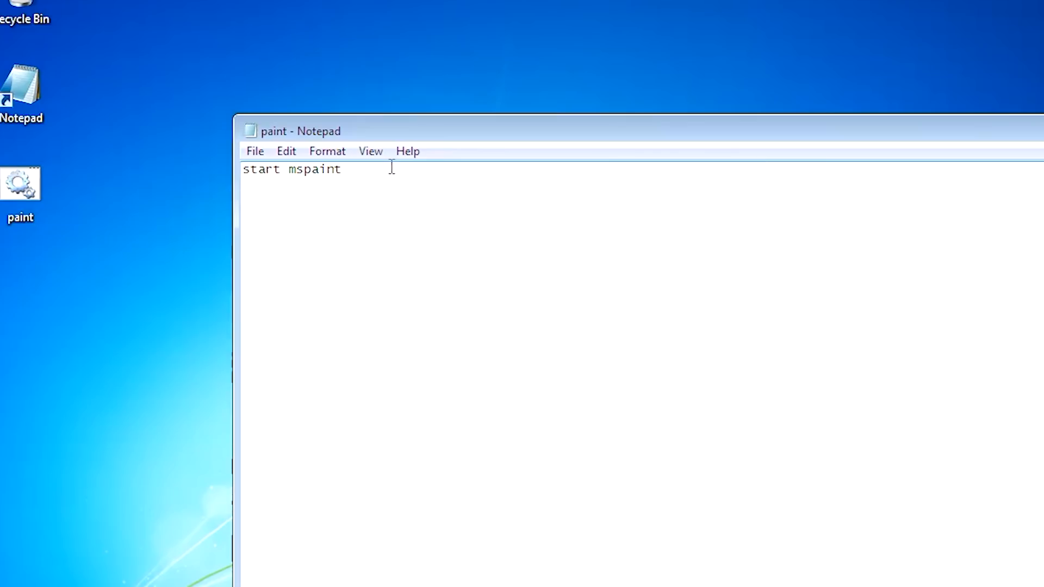
text(start mspaint)
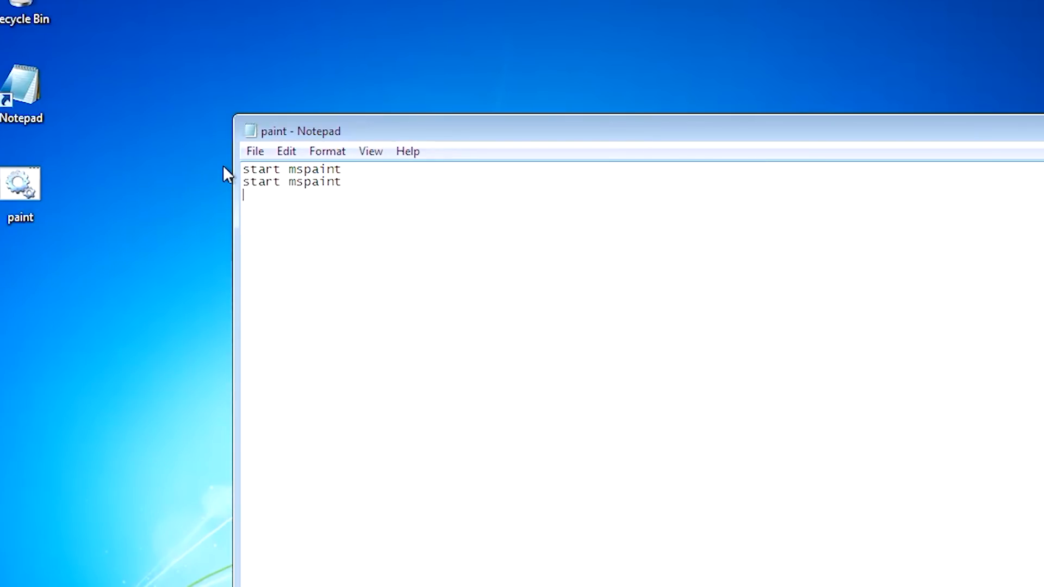
text(start mspaint)
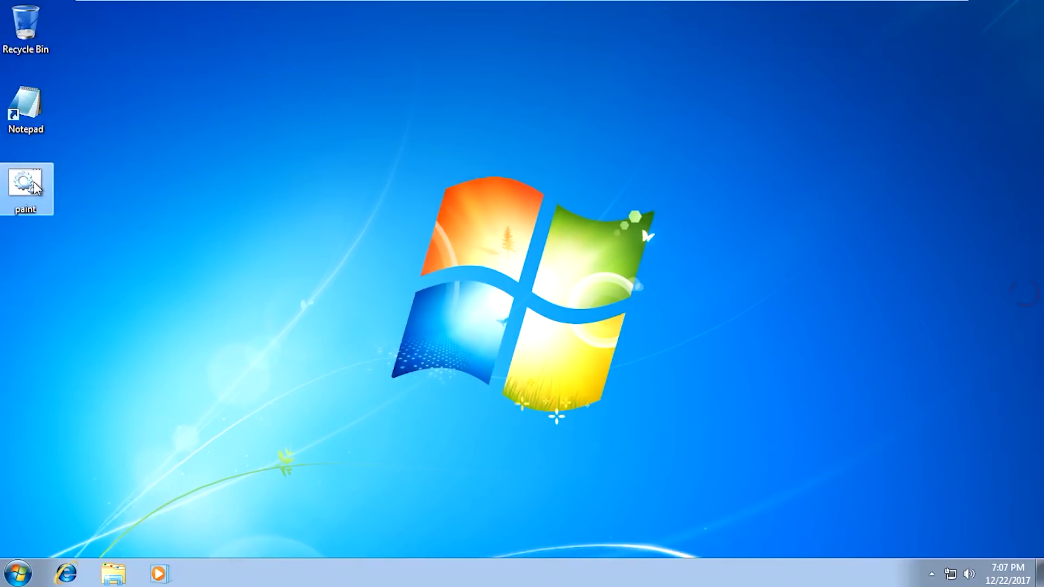
- Run paint.bat twice, then close all open Paint windows from the taskbar
double_click(26, 184)
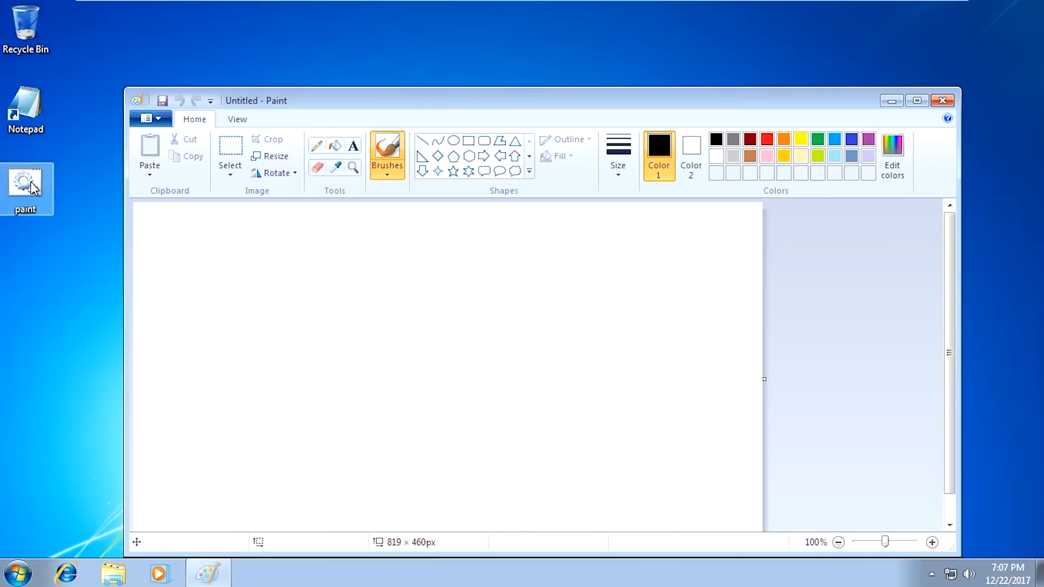
double_click(25, 183)
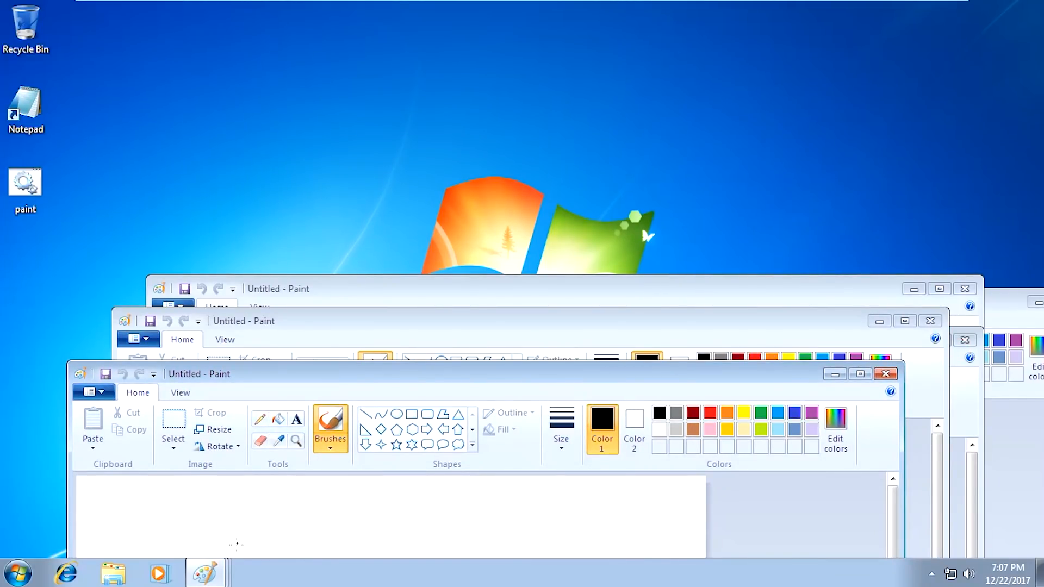
right_click(205, 573)
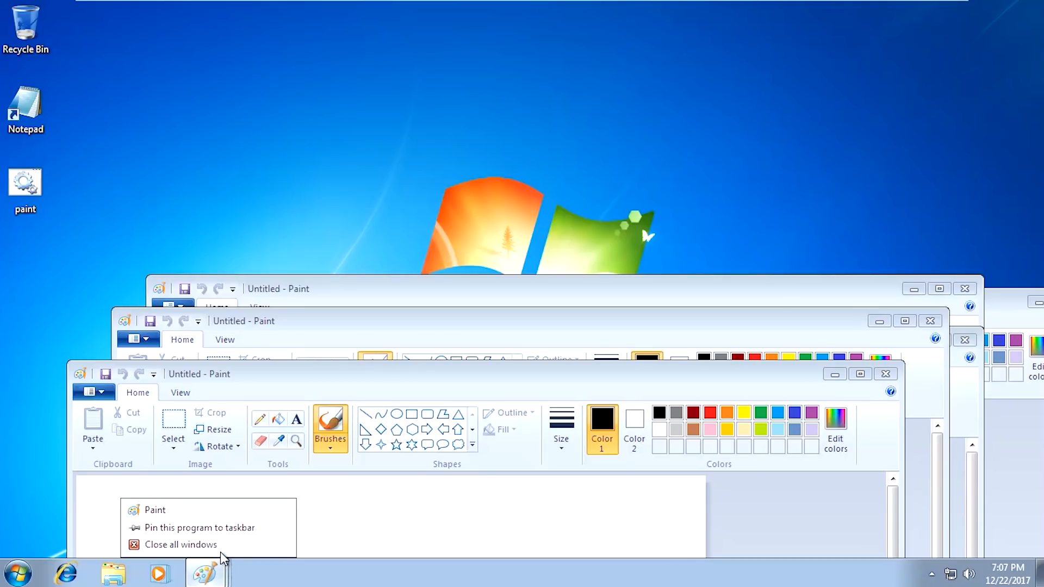
mouse_move(185, 545)
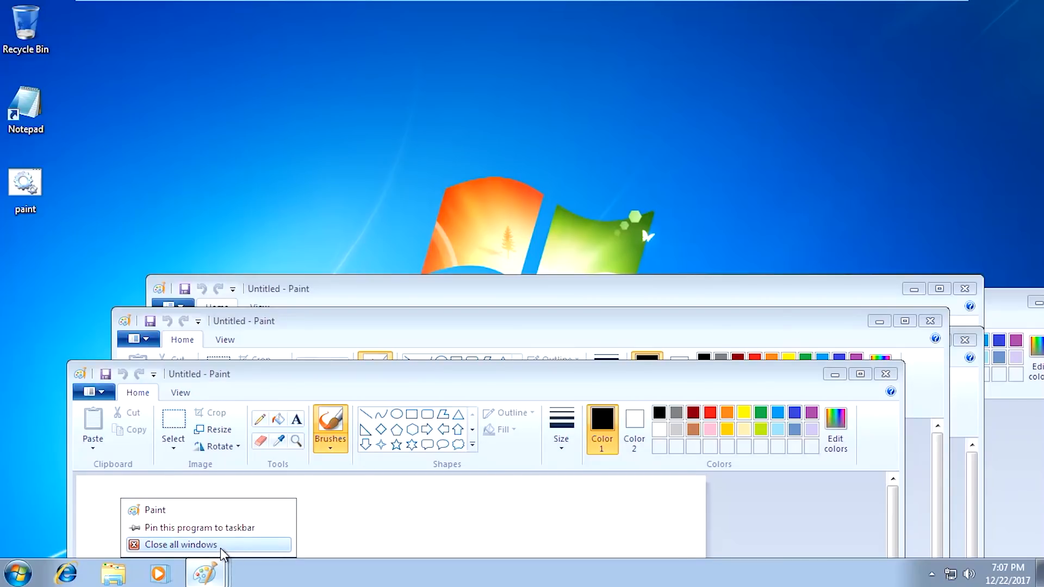
click(181, 544)
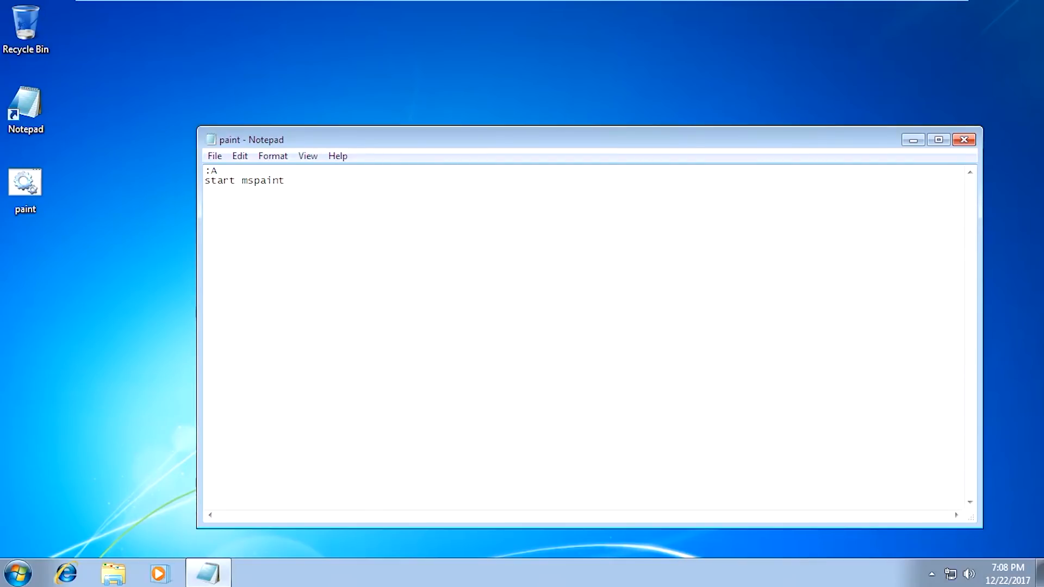
- Add a 'goto A' line below 'start mspaint' so the script loops to label A
key(Enter)
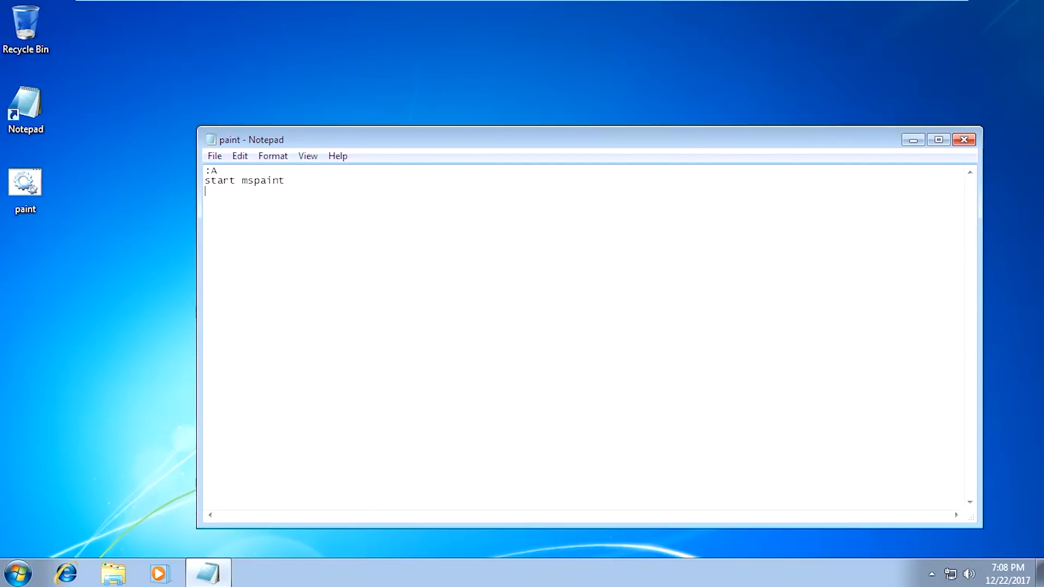
text(goto A)
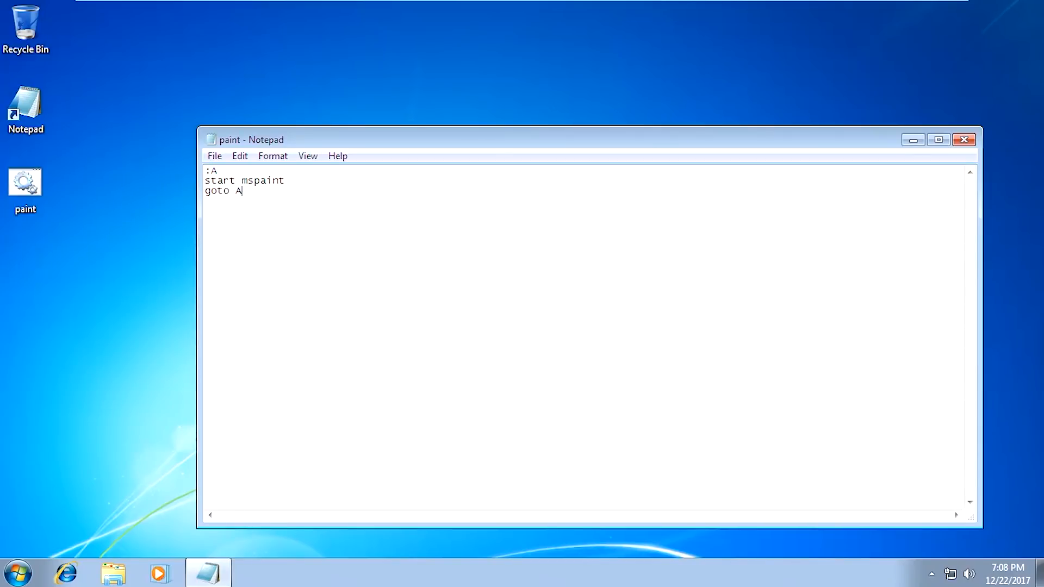
double_click(211, 171)
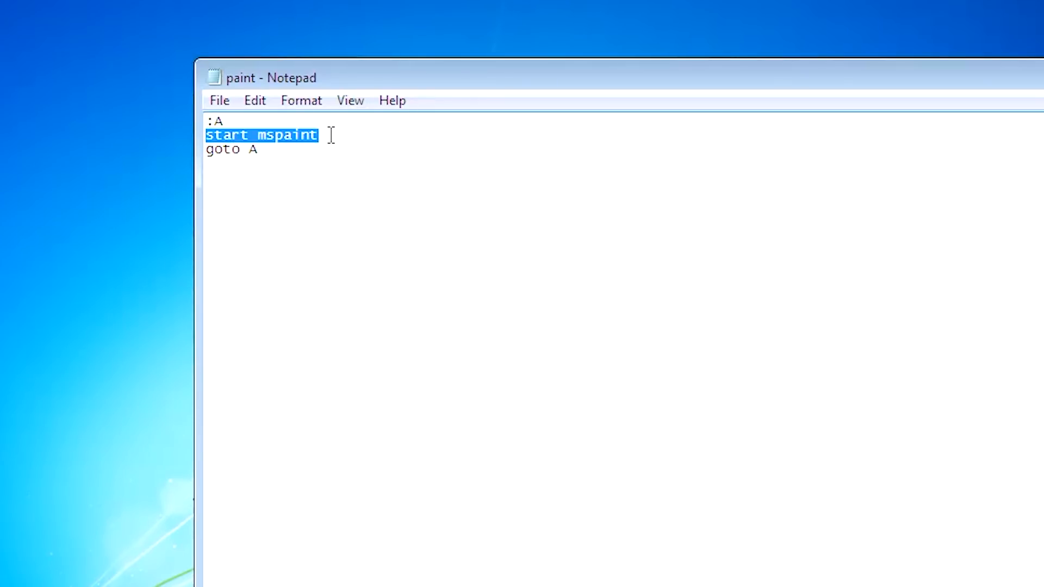
mouse_move(247, 150)
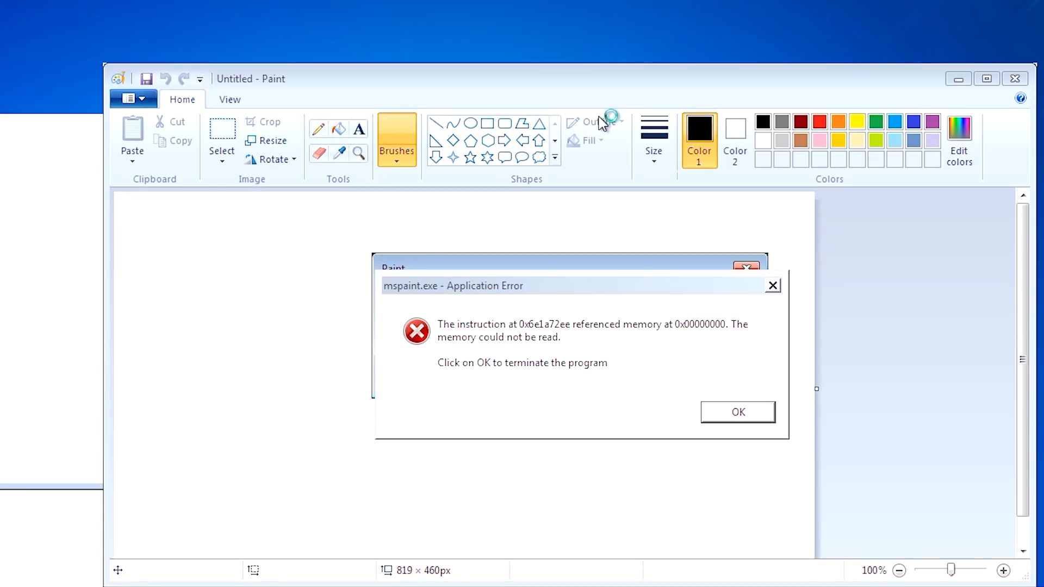
- Click in the mspaint.exe application error dialog raised by the looping script
click(738, 411)
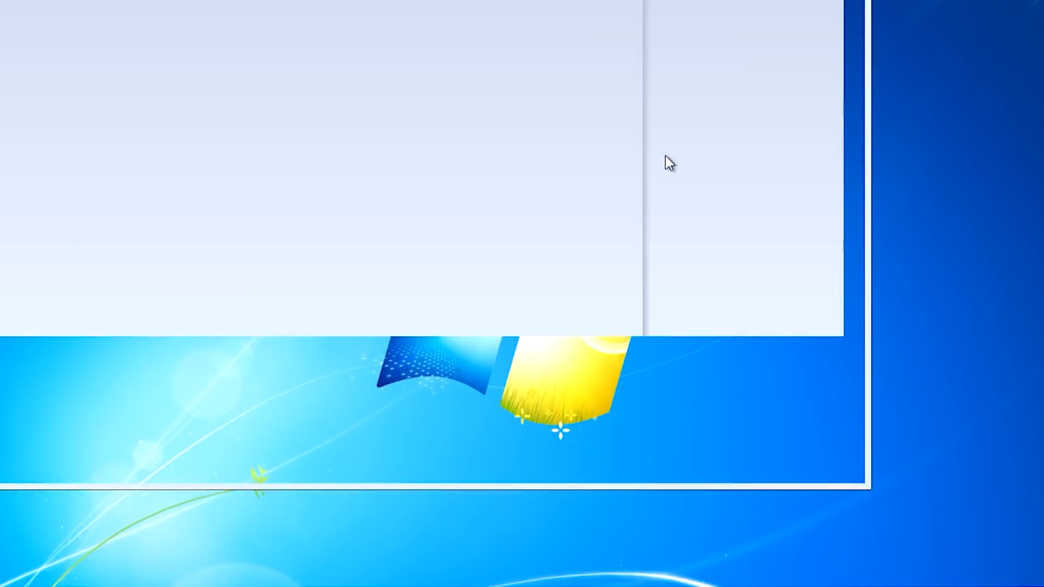